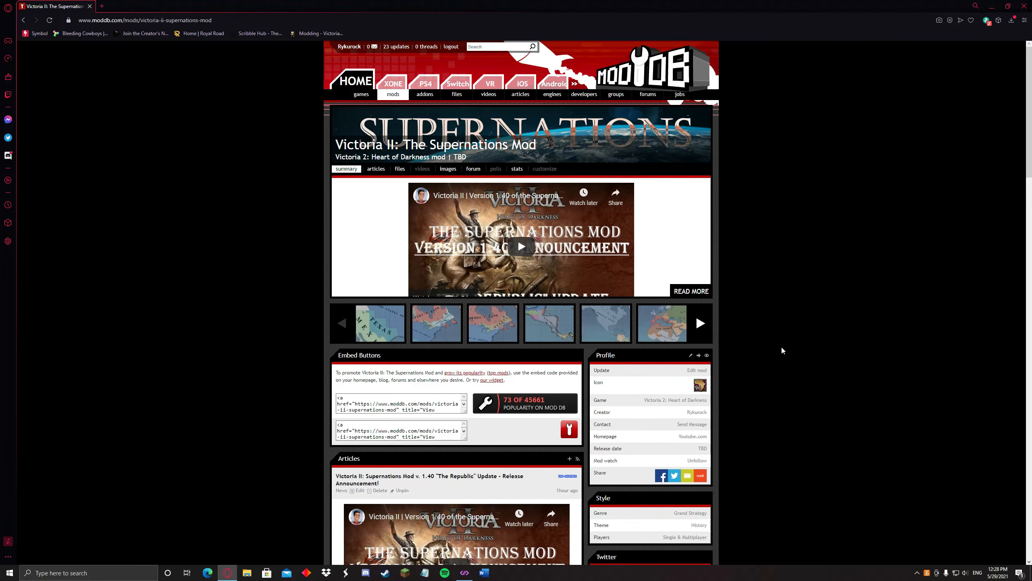
mouse_move(708, 300)
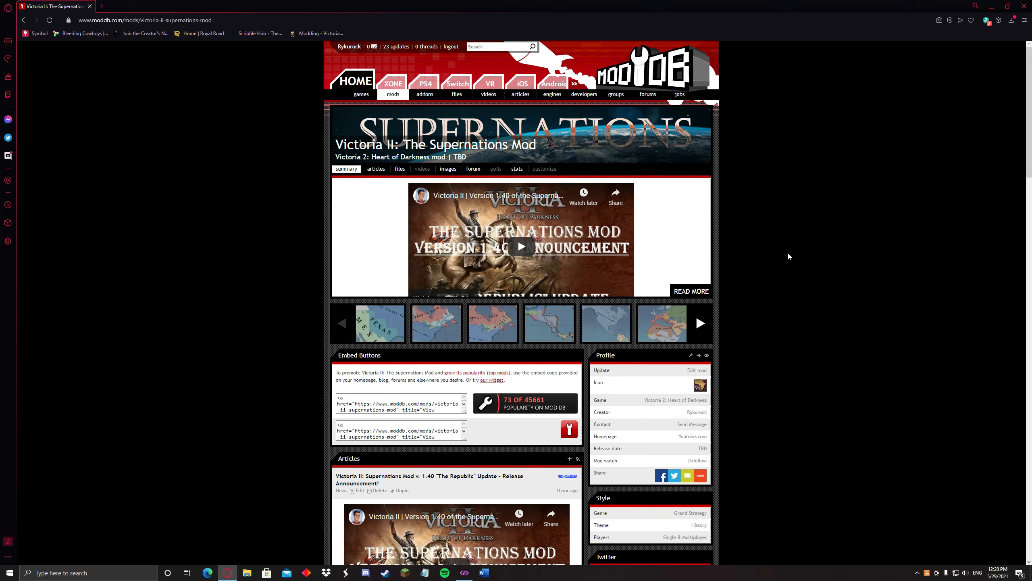
mouse_move(817, 204)
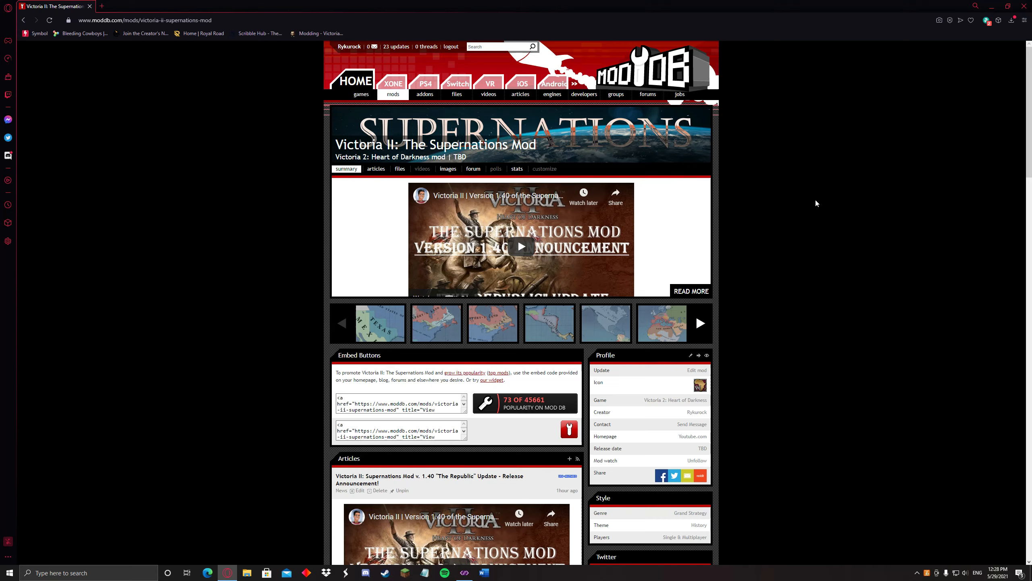
mouse_move(813, 221)
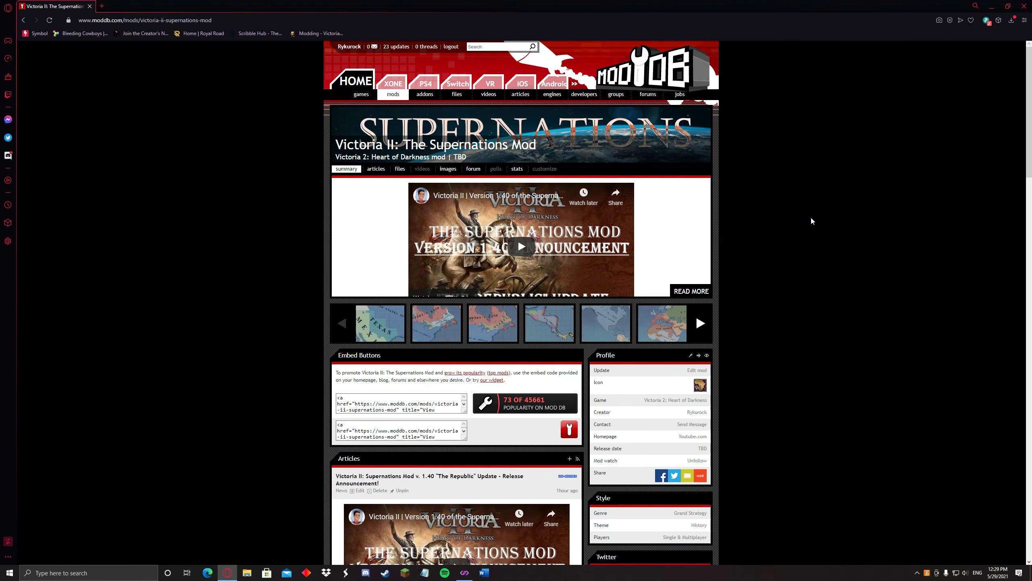
Step: Scroll through the Supernations mod page toward the Files listing for version 1.40
scroll("down", 3)
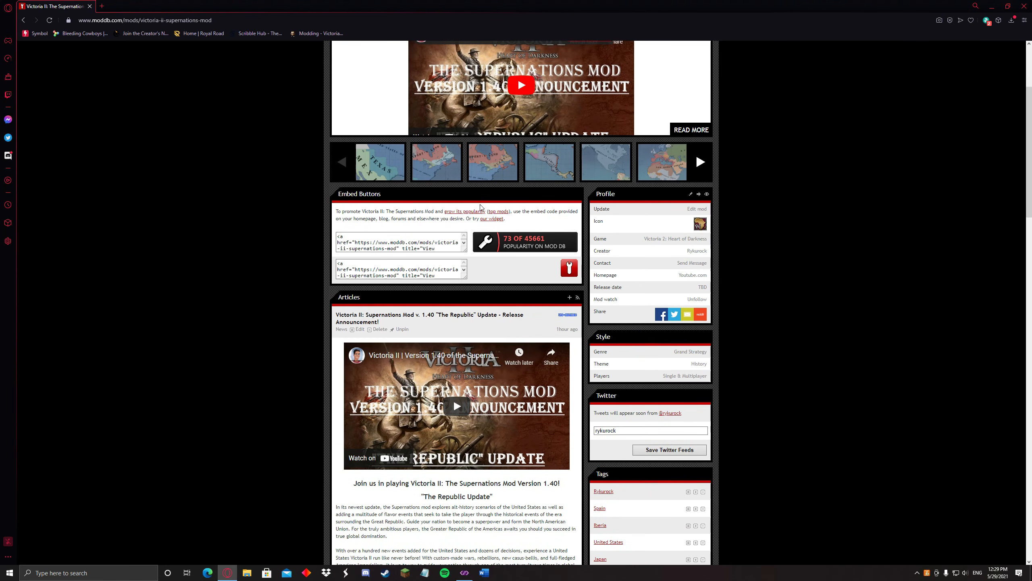
scroll("down", 3)
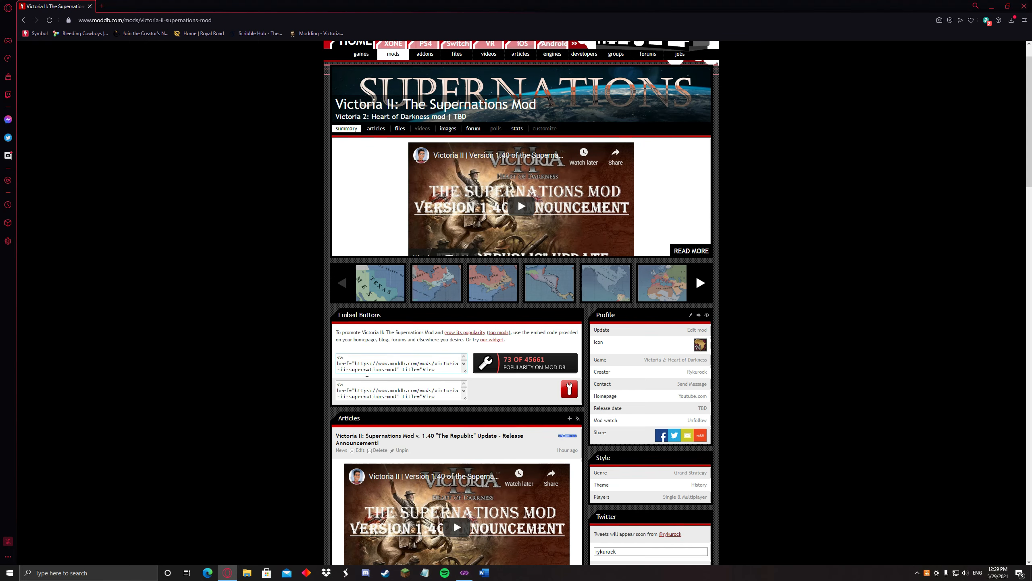
mouse_move(534, 237)
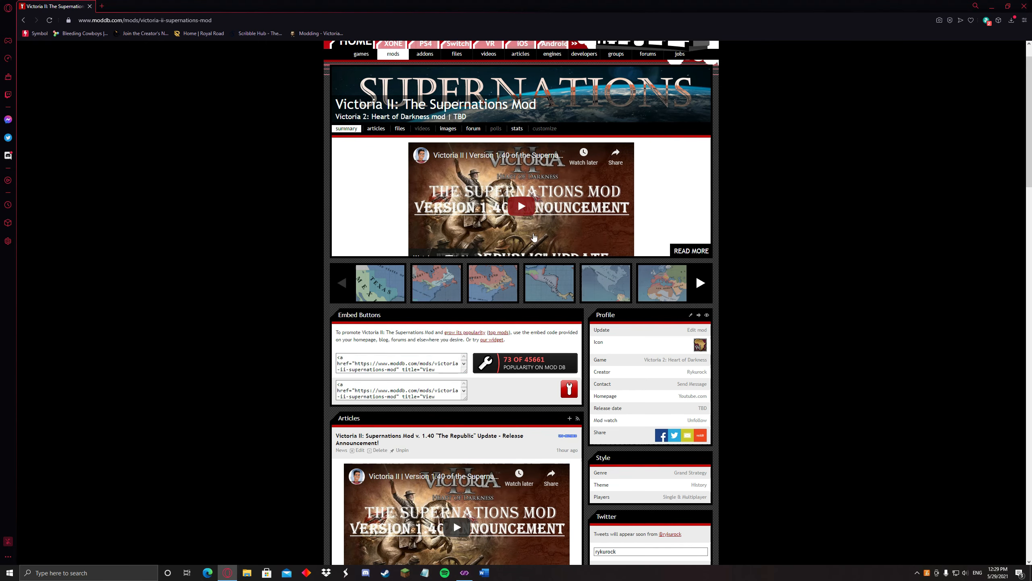
scroll("down", 3)
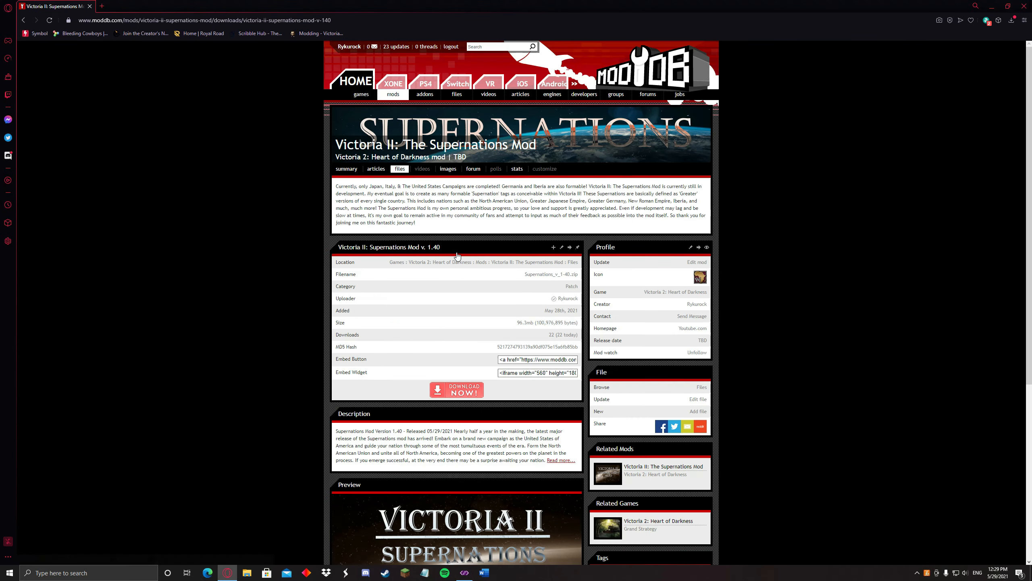
mouse_move(409, 391)
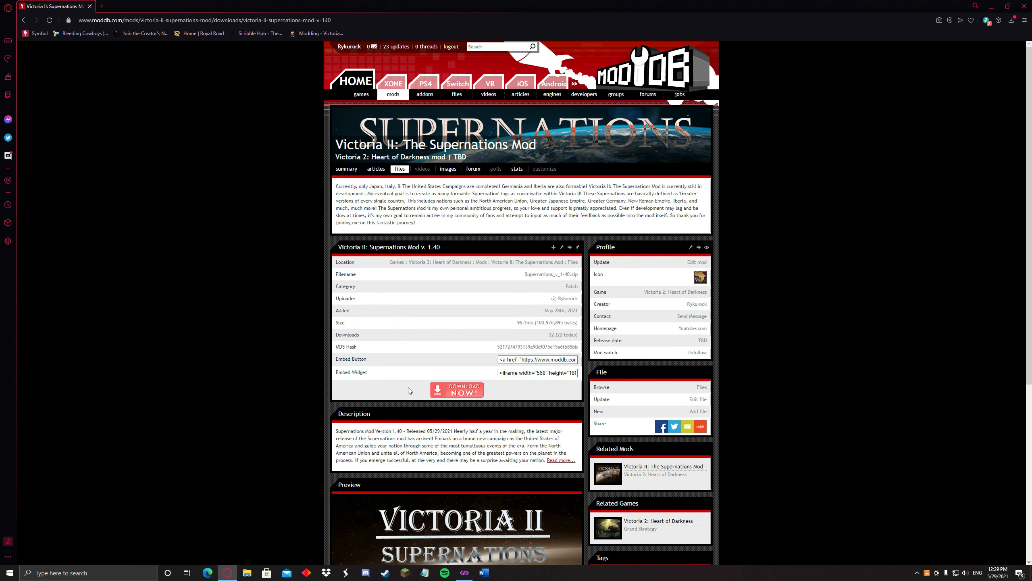
mouse_move(457, 392)
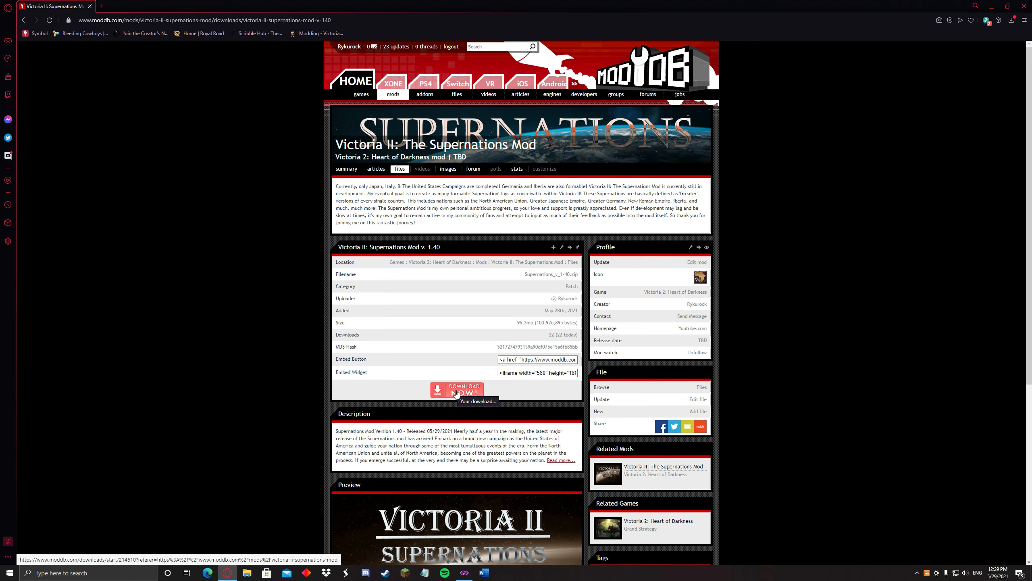
Step: Download Supernations_v_1-40.zip via Download Now and the manual mirror link
left_click(457, 390)
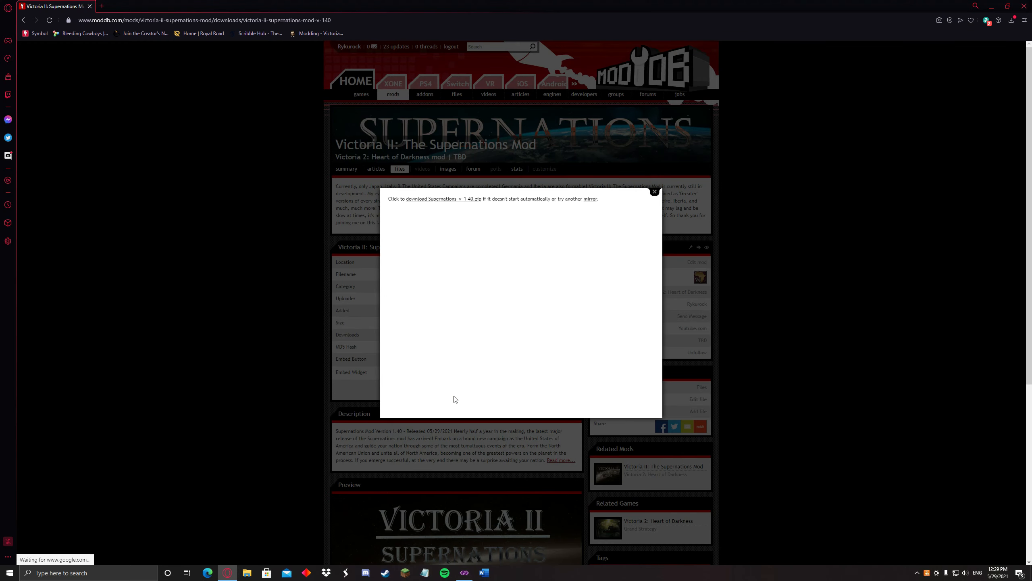
mouse_move(427, 360)
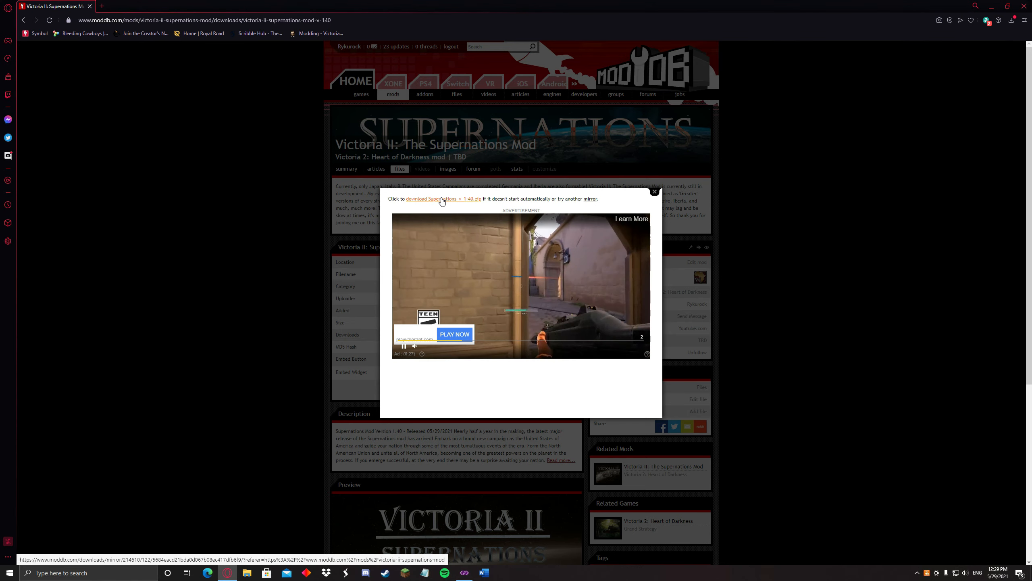
left_click(443, 199)
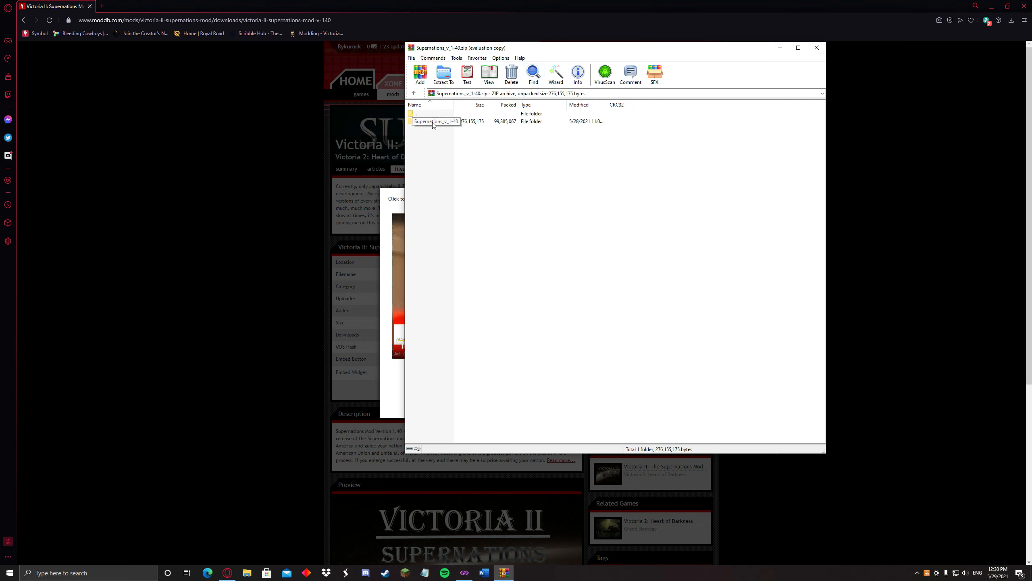
Step: Enter the archive's Supernations_v_1-40 folder and select the Supernations folder and Supernations.mod
double_click(434, 121)
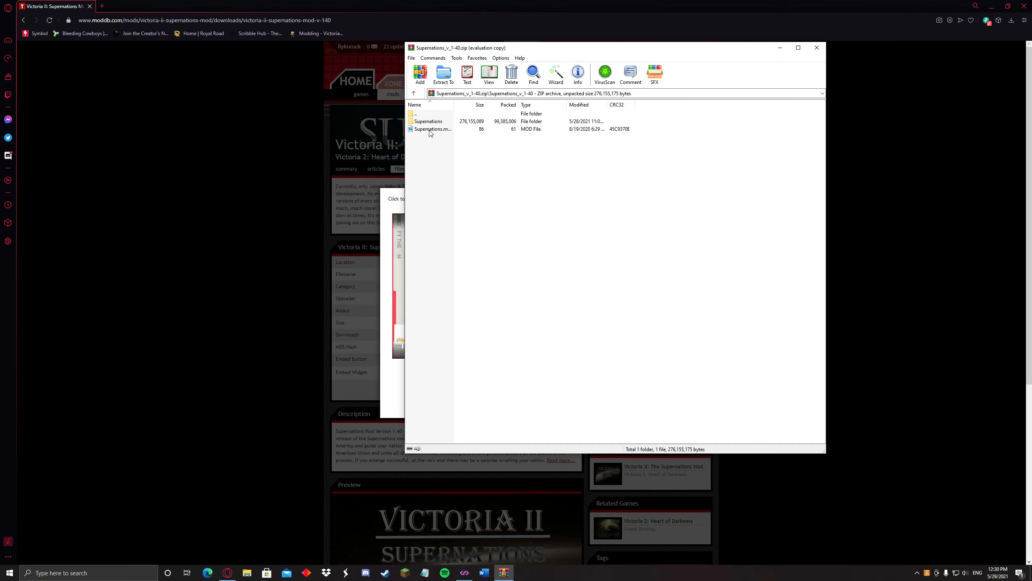
left_click(433, 129)
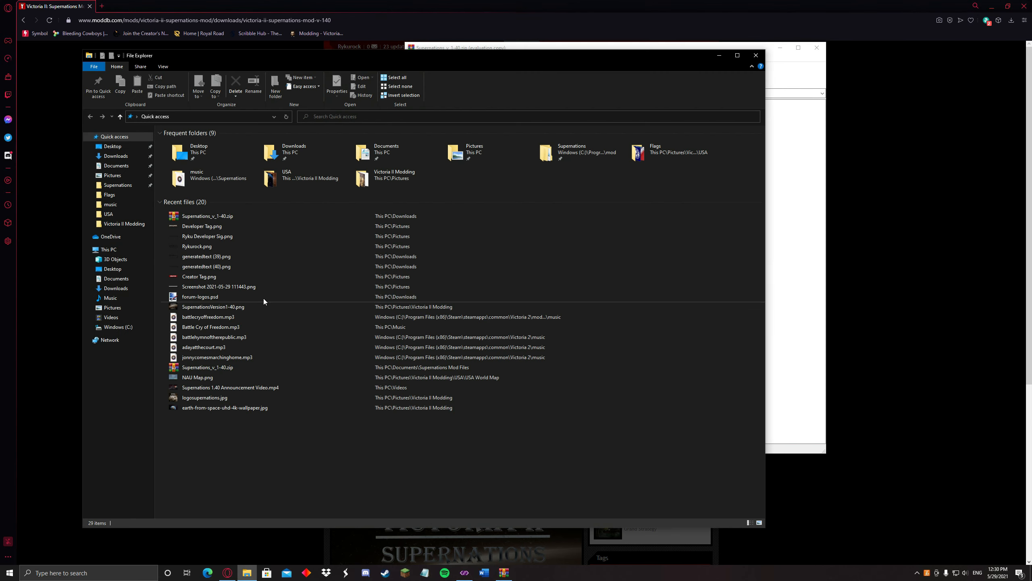
mouse_move(190, 105)
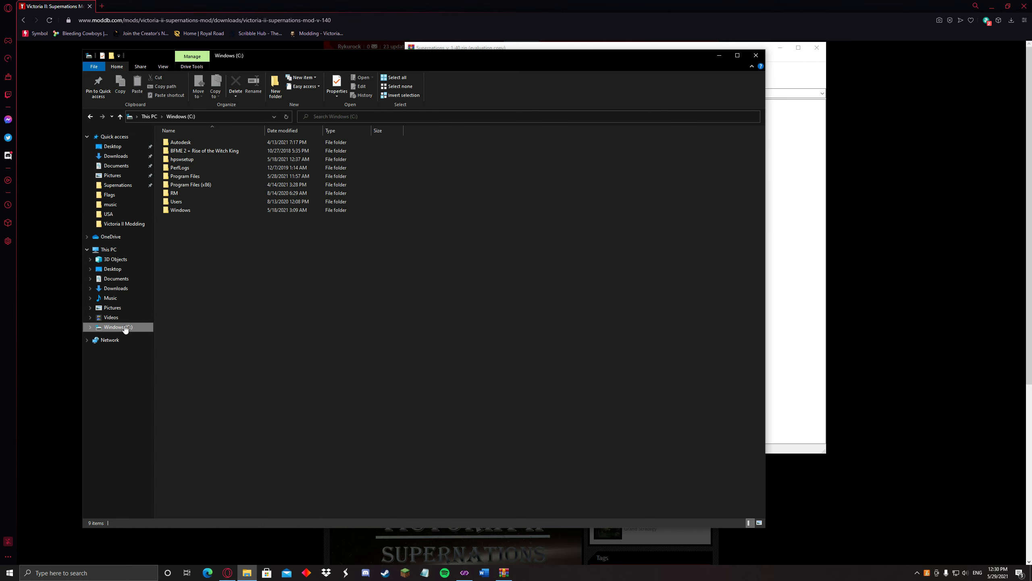
Step: Navigate to C:\Program Files (x86)\Steam\steamapps\common\Victoria 2\mod
double_click(188, 184)
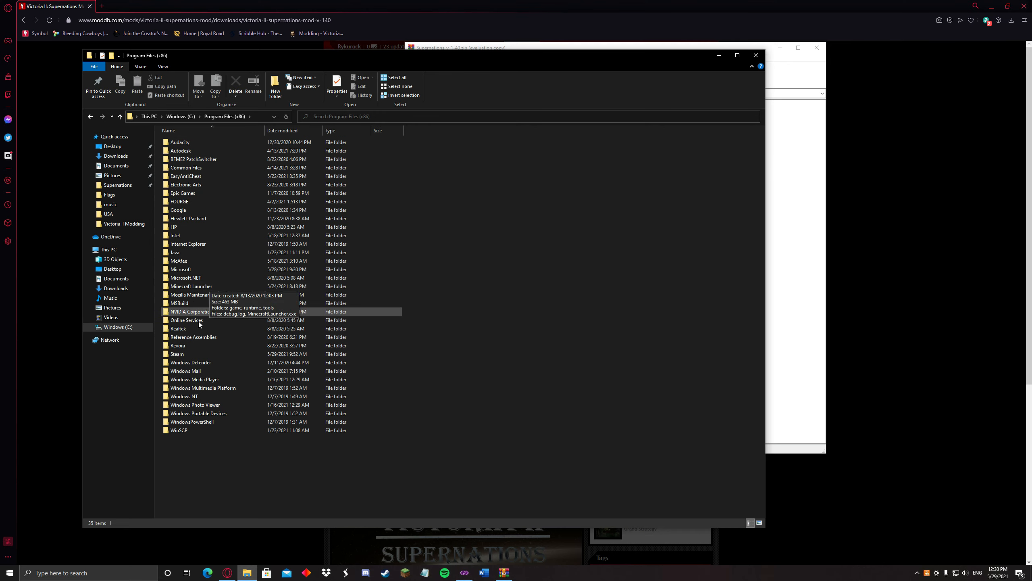
double_click(178, 355)
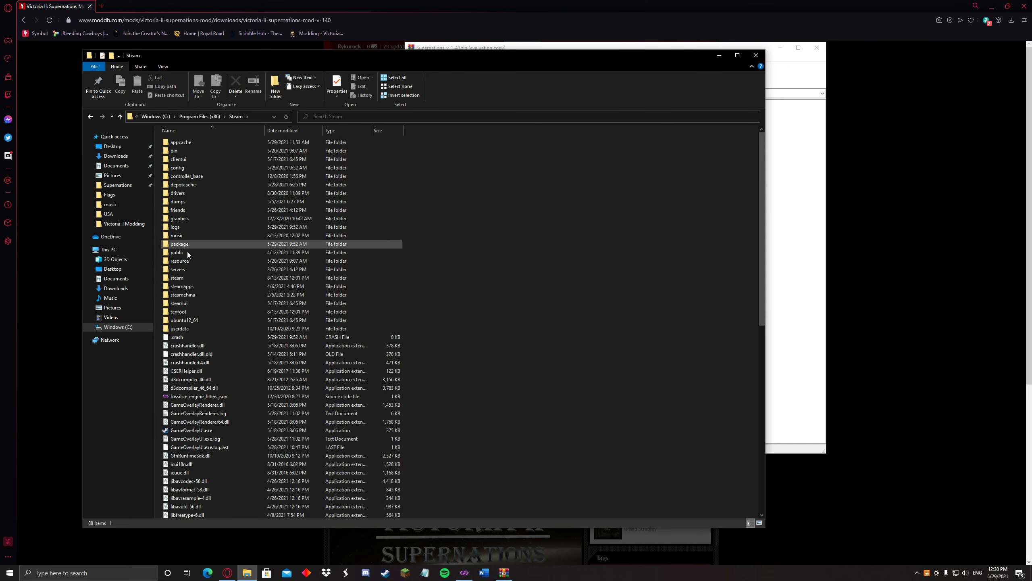
double_click(182, 285)
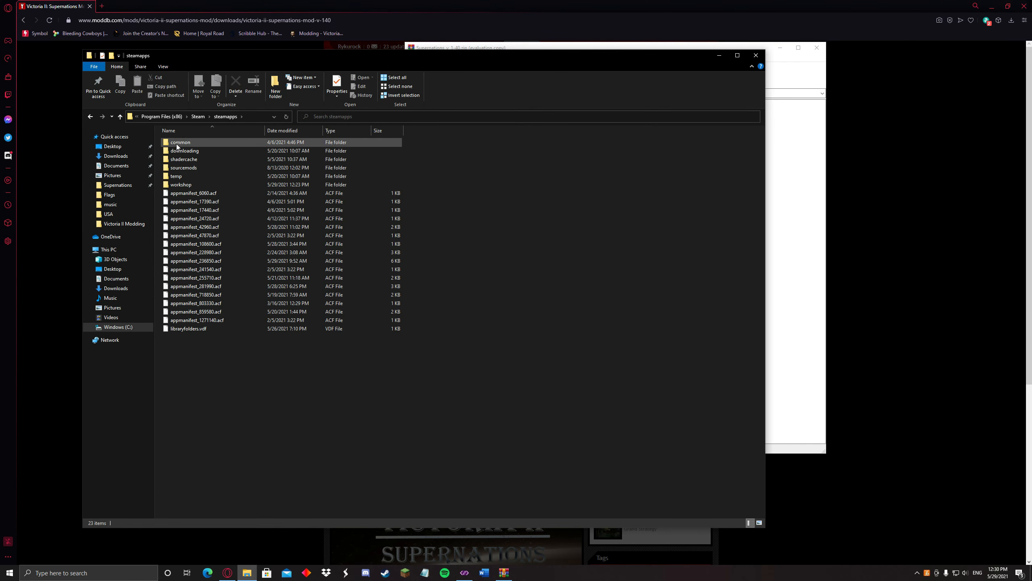
double_click(180, 142)
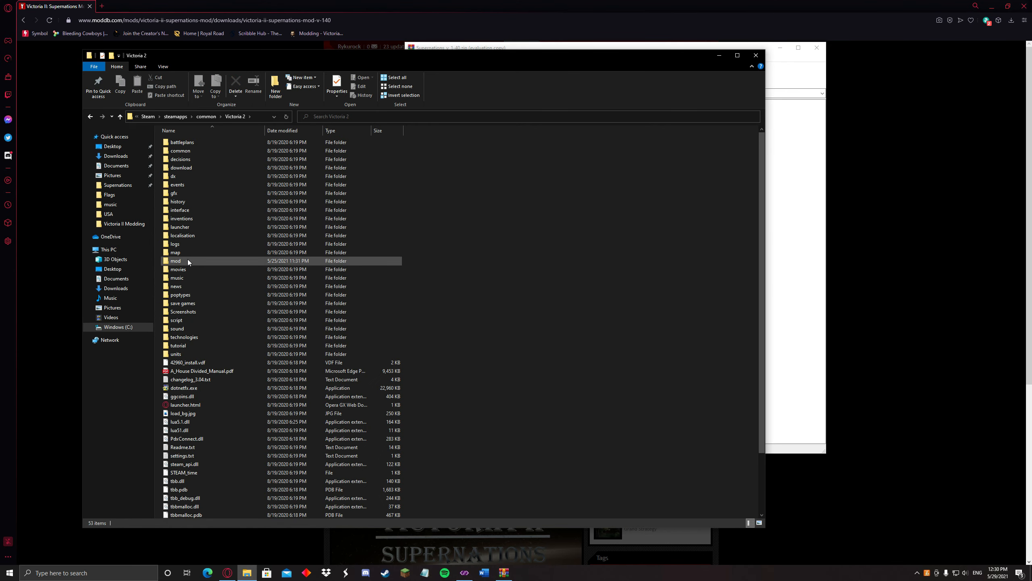
double_click(176, 261)
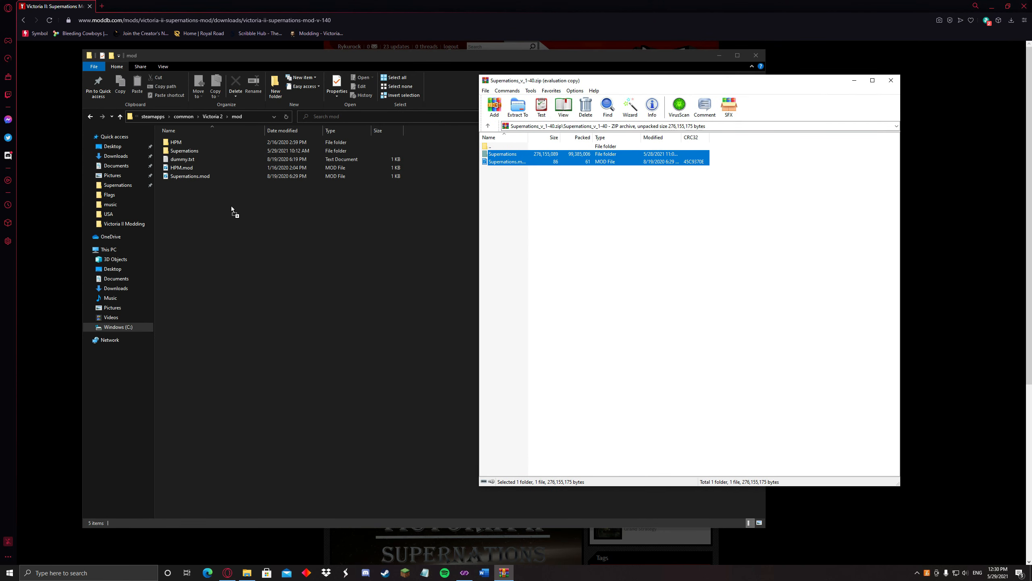
Step: Drop the Supernations files into the mod folder, cancel the redundant move, and select the Supernations folder
left_click(518, 105)
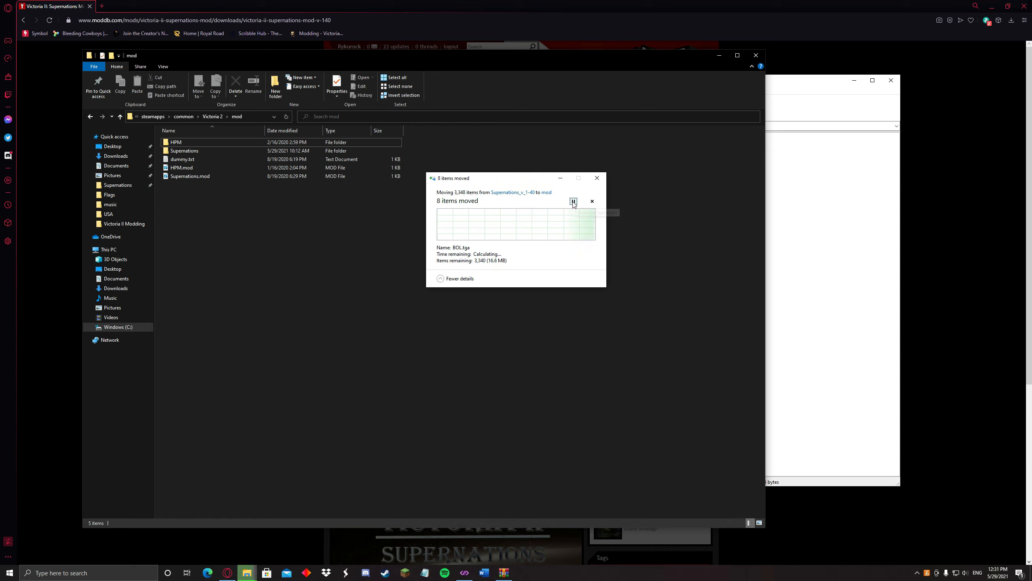
left_click(573, 202)
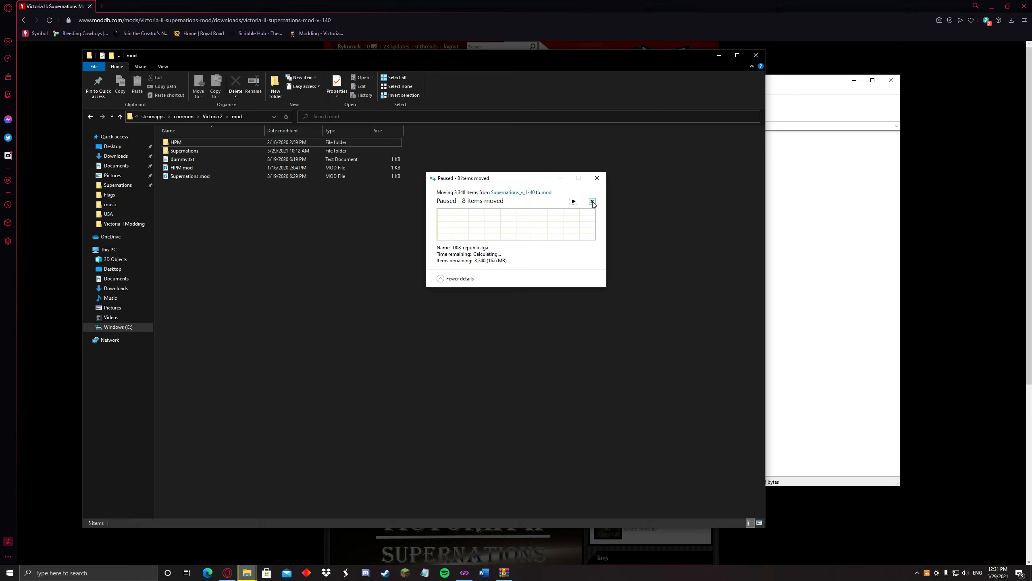
left_click(592, 202)
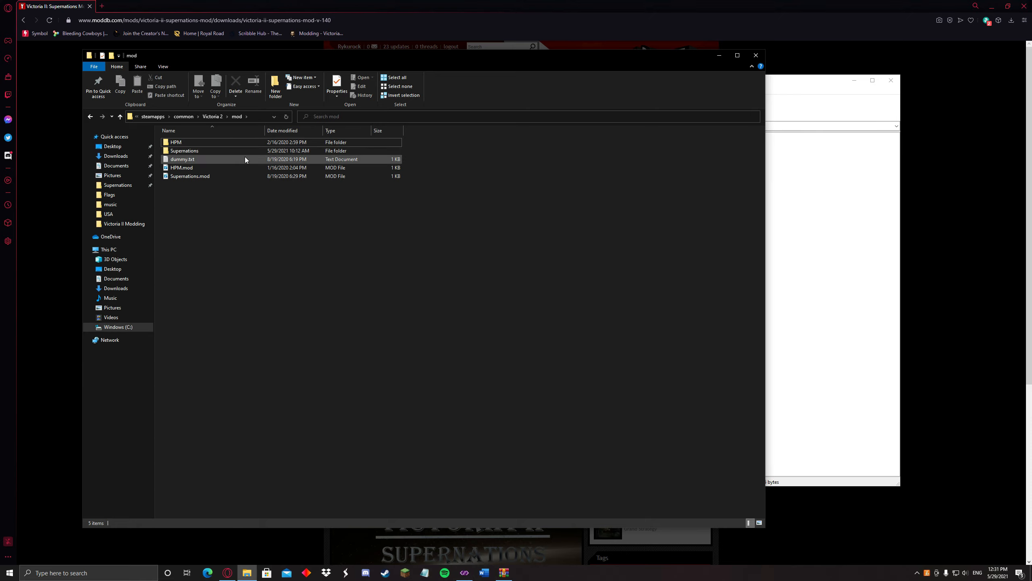
left_click(184, 151)
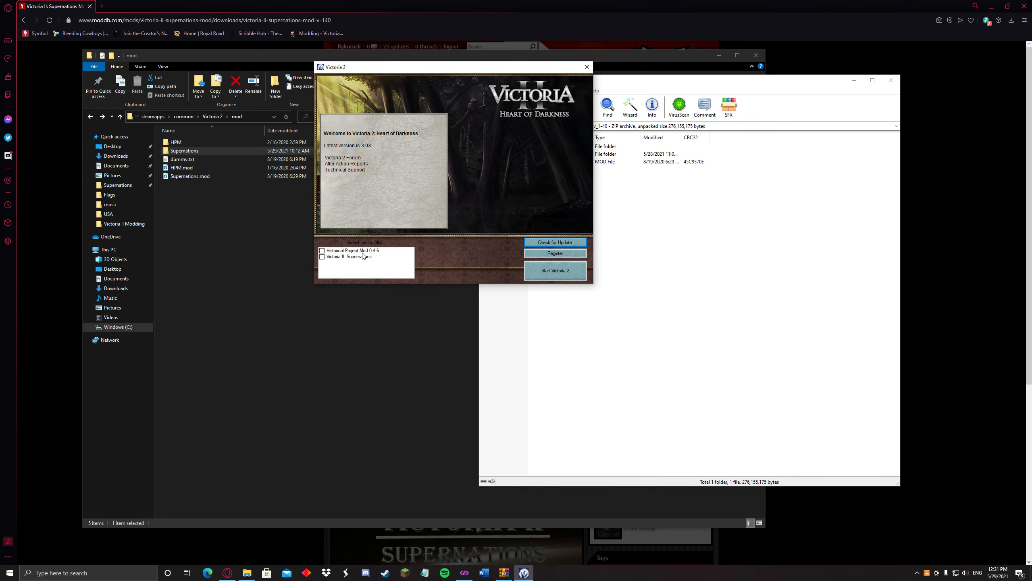
Step: Tick Victoria II: Supernations in the launcher's mod list before starting the game
left_click(322, 256)
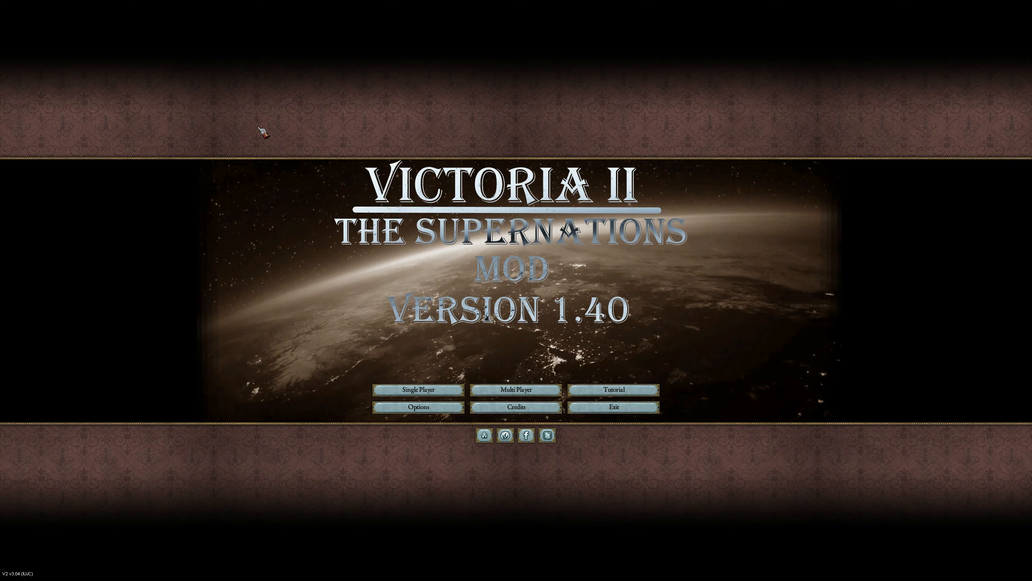
mouse_move(742, 321)
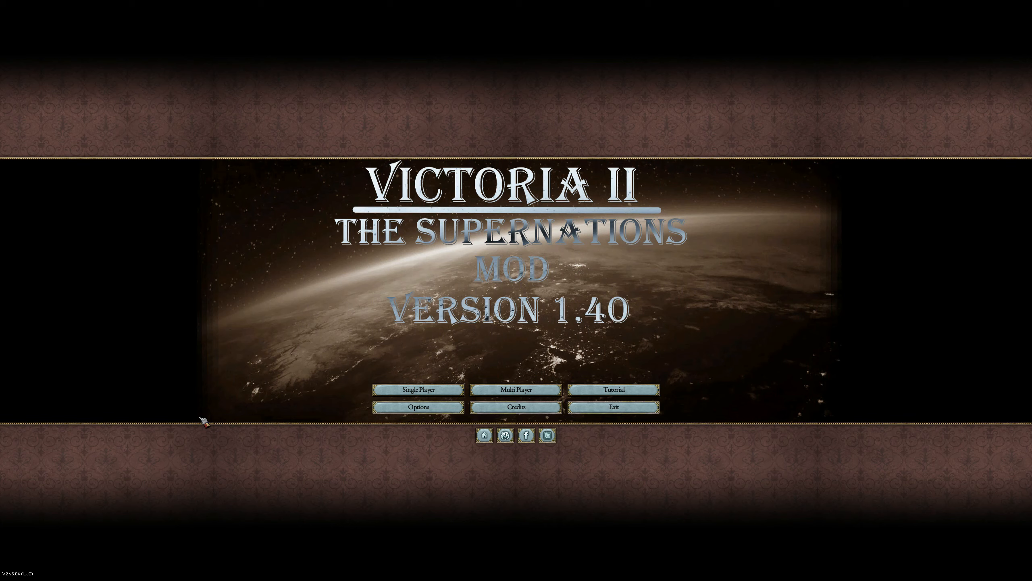
mouse_move(227, 400)
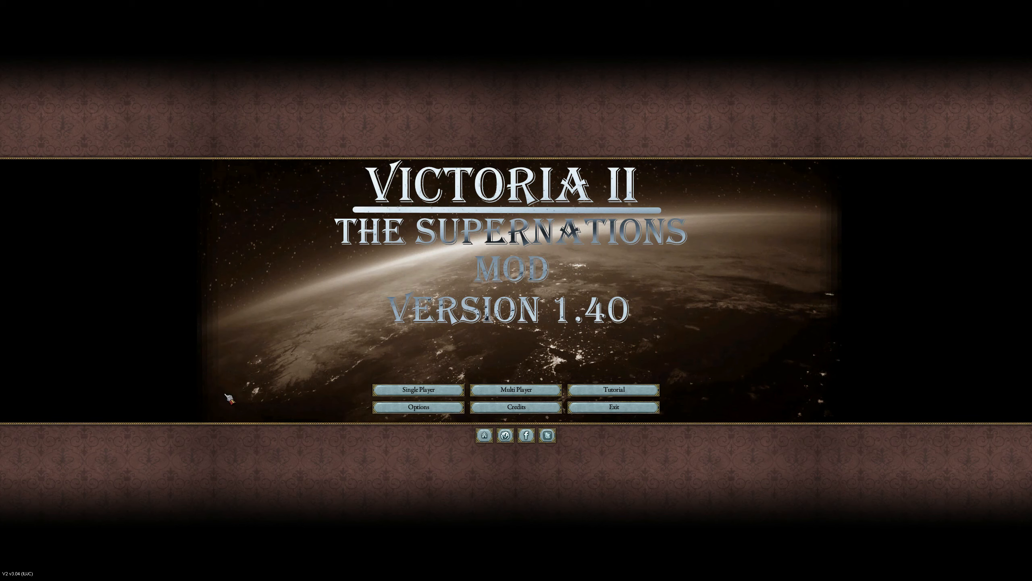
mouse_move(130, 494)
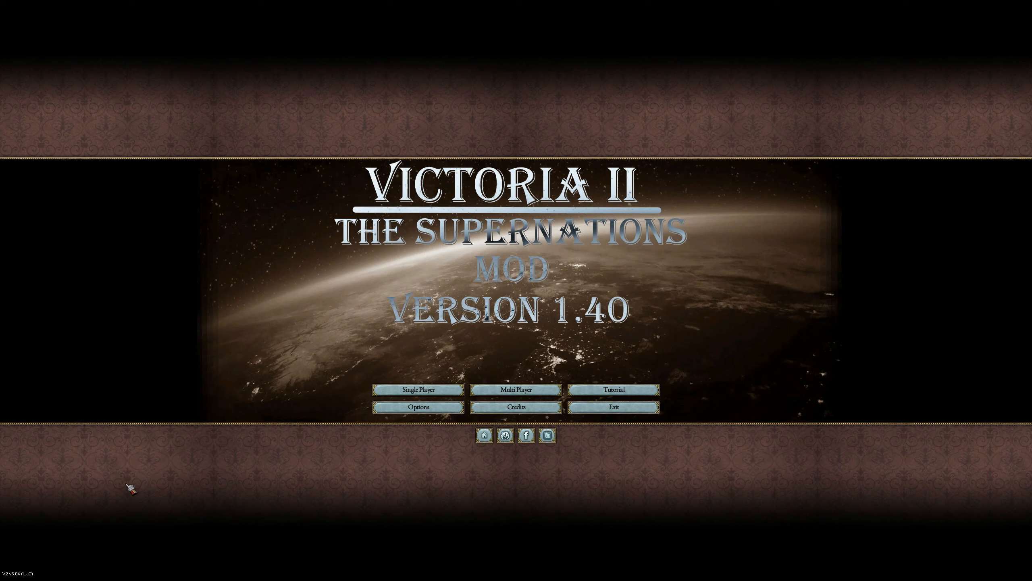
mouse_move(52, 573)
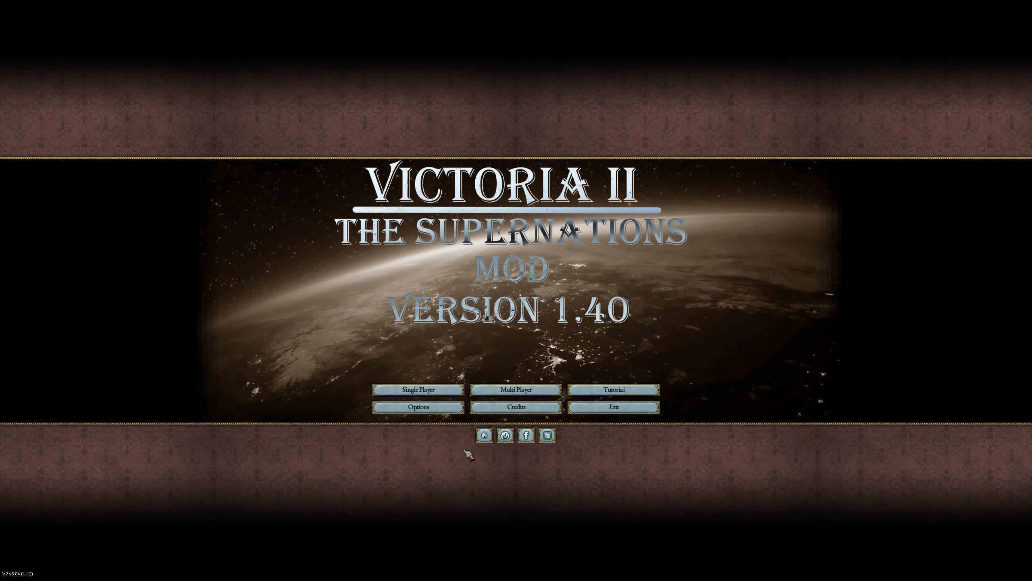
mouse_move(329, 336)
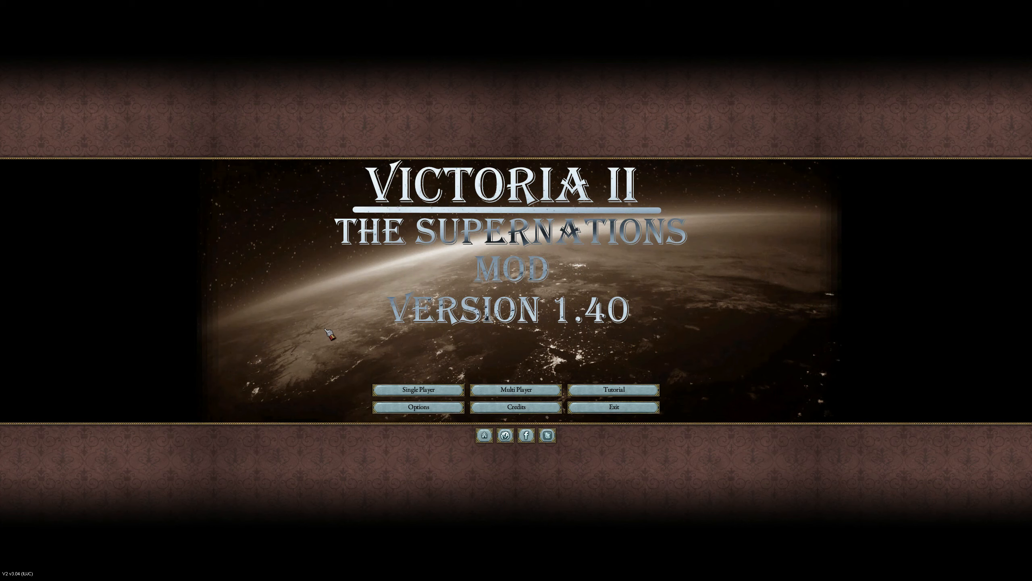
mouse_move(350, 321)
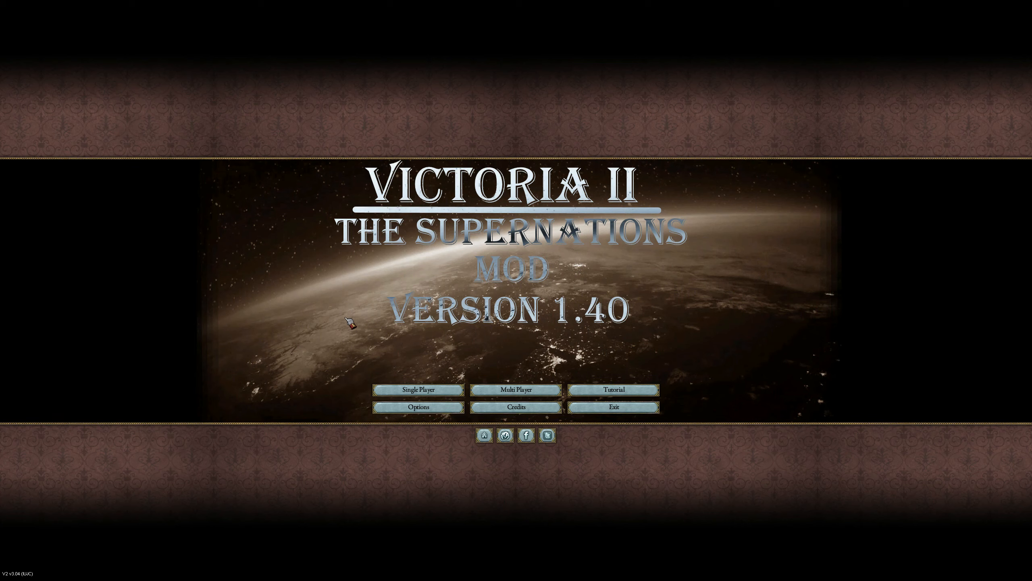